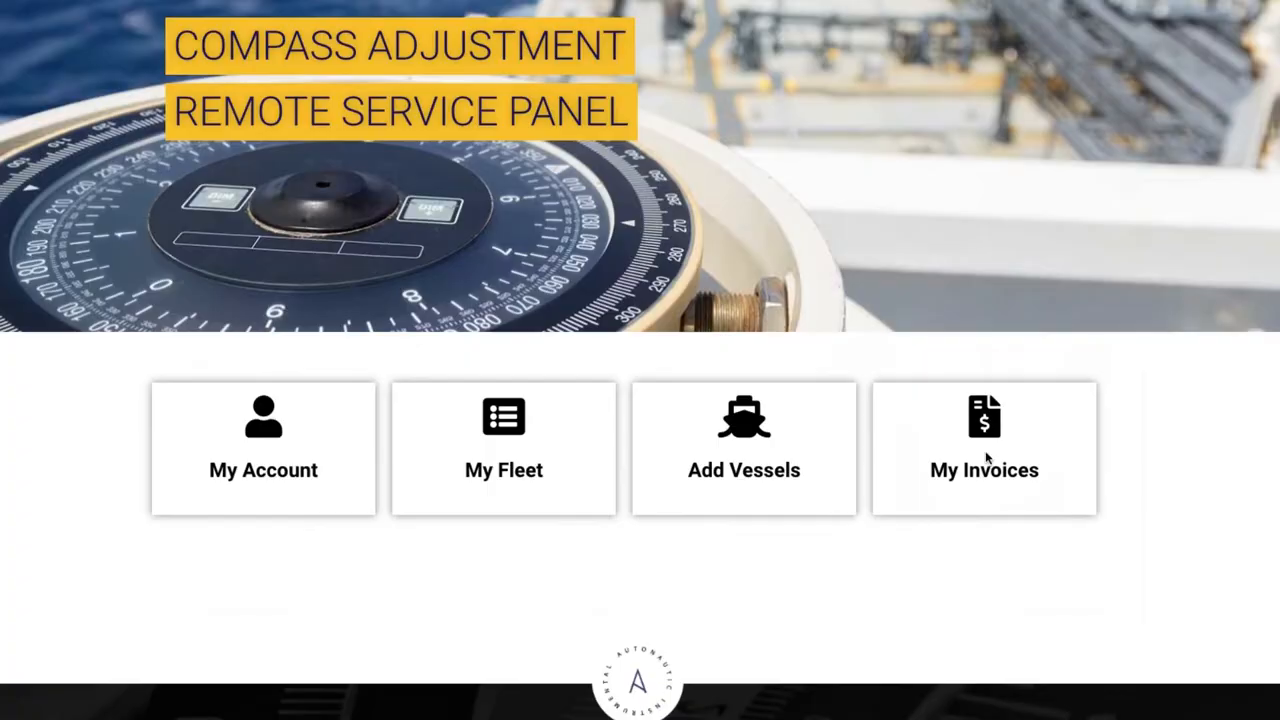
Step: Open My Invoices from the dashboard to view the two uploaded invoices and their upload dates
{"action": "left_click", "coordinate": [984, 447]}
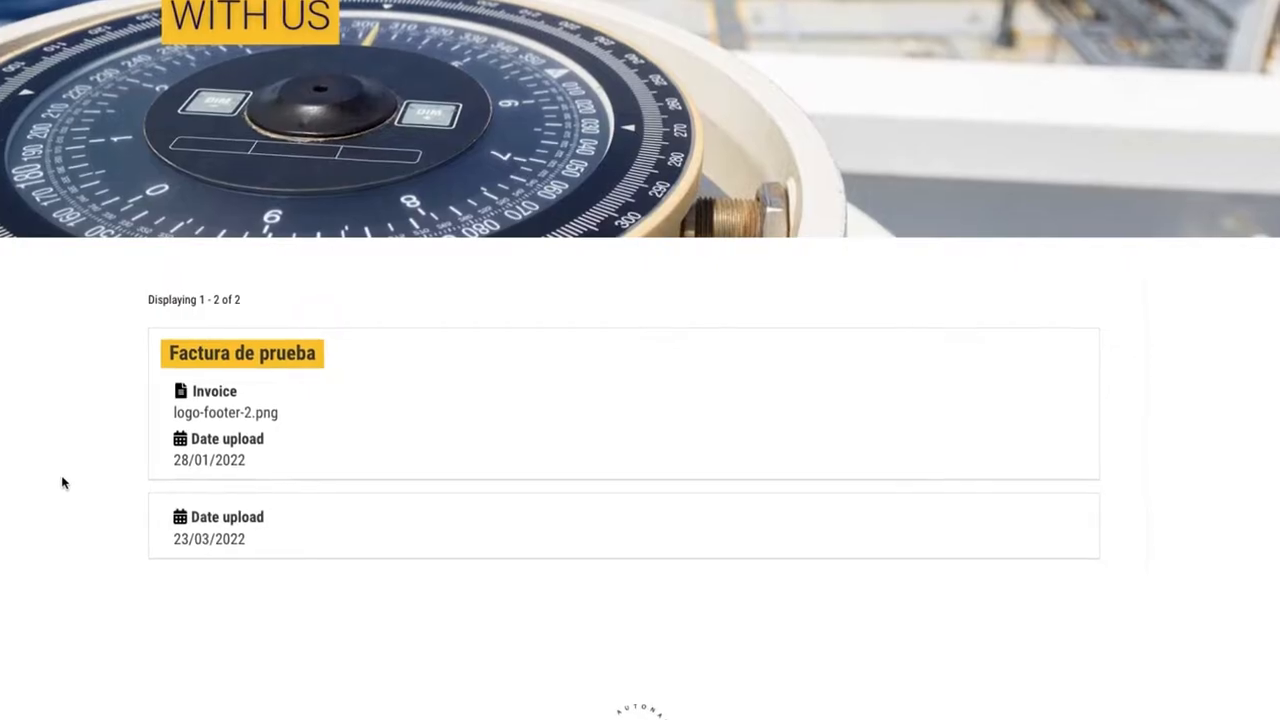